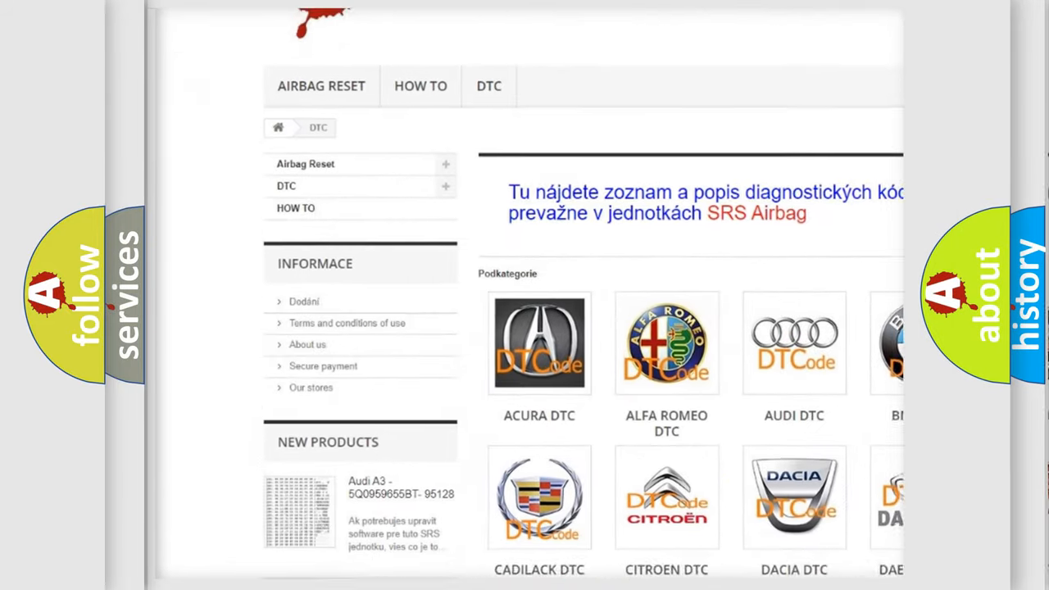
{"action": "scroll", "scroll_direction": "down", "scroll_amount": 3}
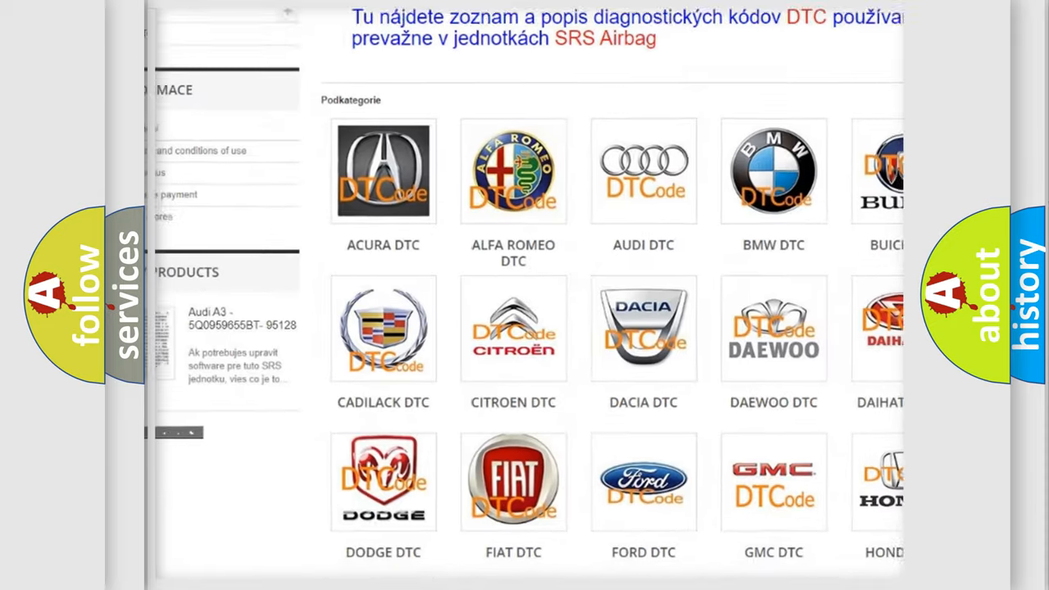
{"action": "scroll", "scroll_direction": "down", "scroll_amount": 3}
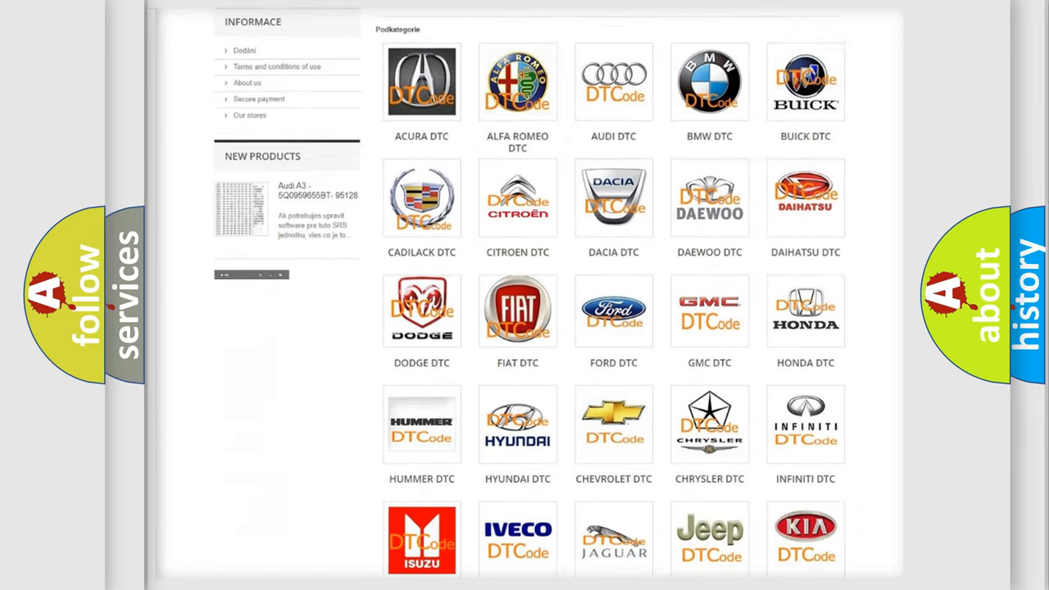
{"action": "scroll", "scroll_direction": "down", "scroll_amount": 3}
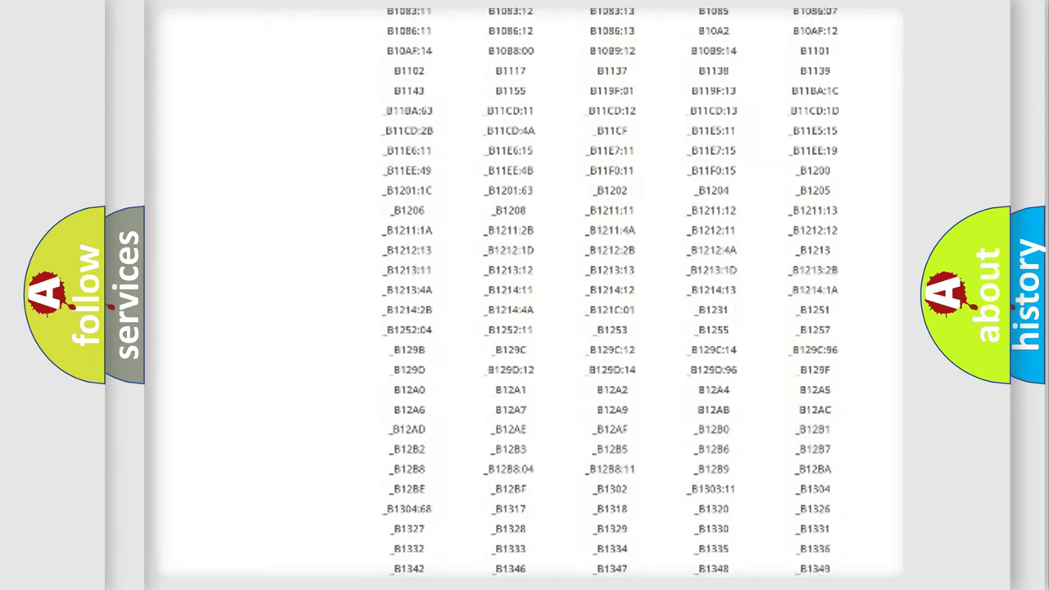
{"action": "scroll", "scroll_direction": "down", "scroll_amount": 3}
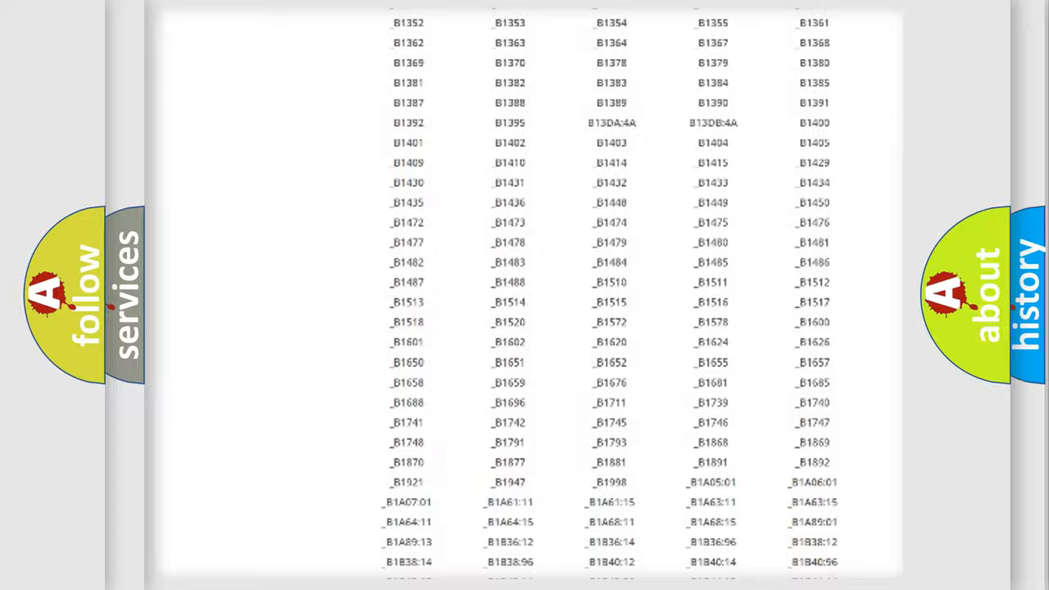